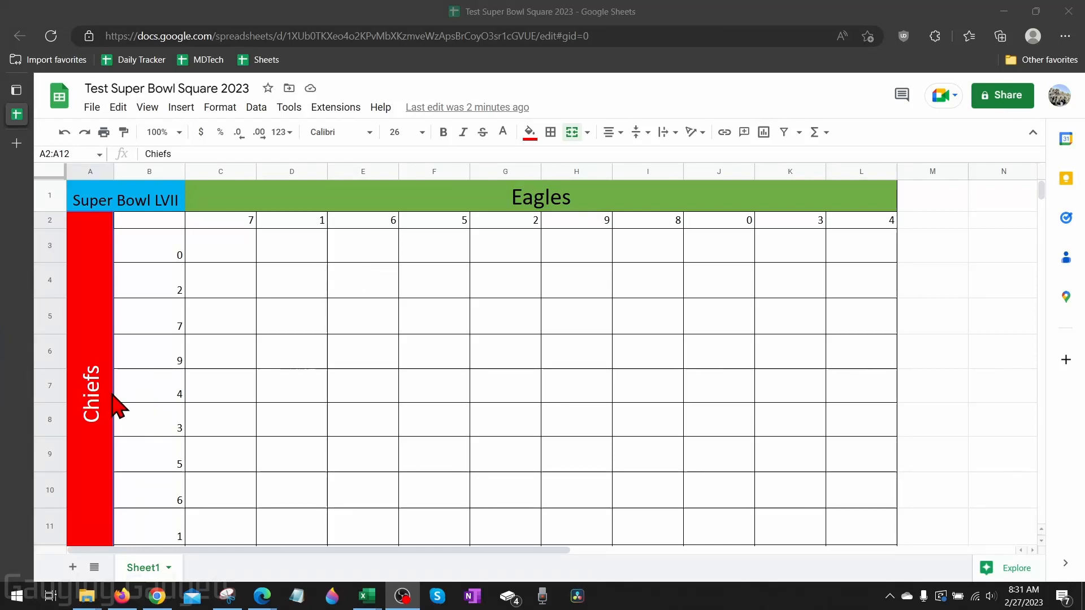
mouse_move(117, 370)
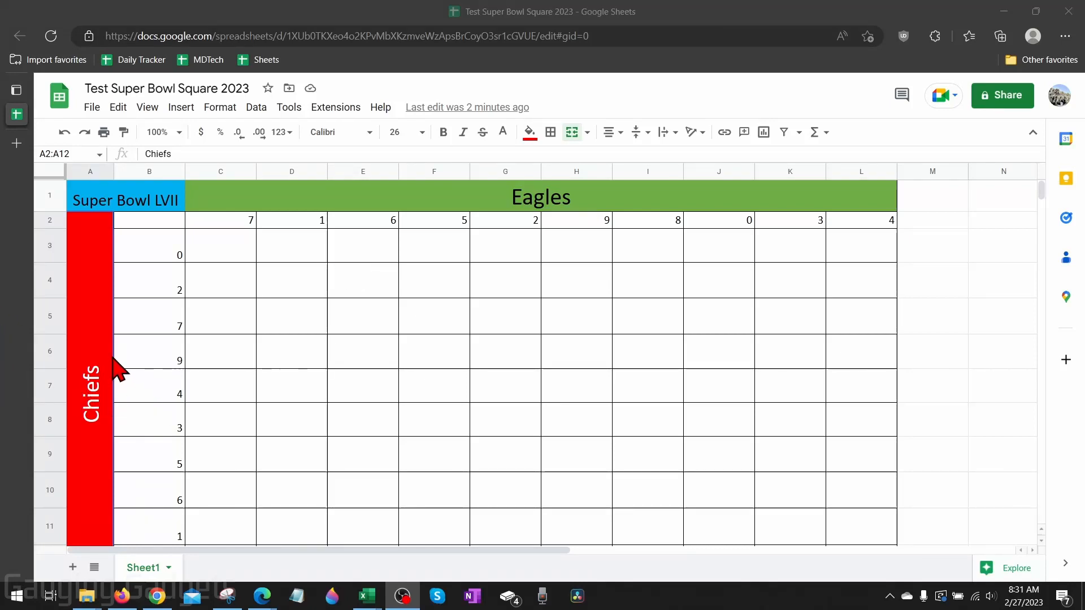
mouse_move(120, 363)
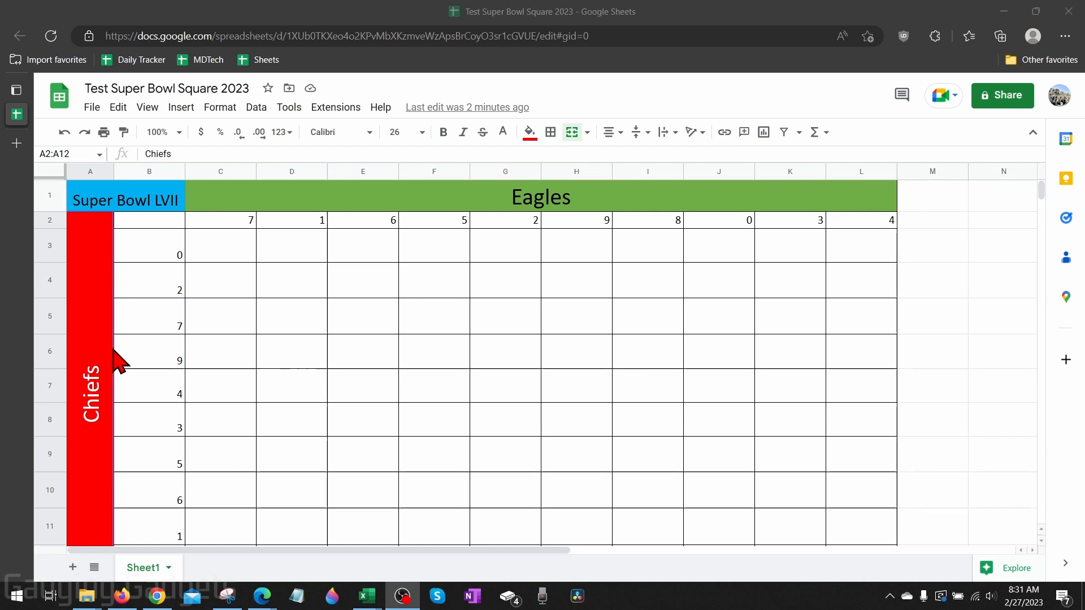
mouse_move(116, 363)
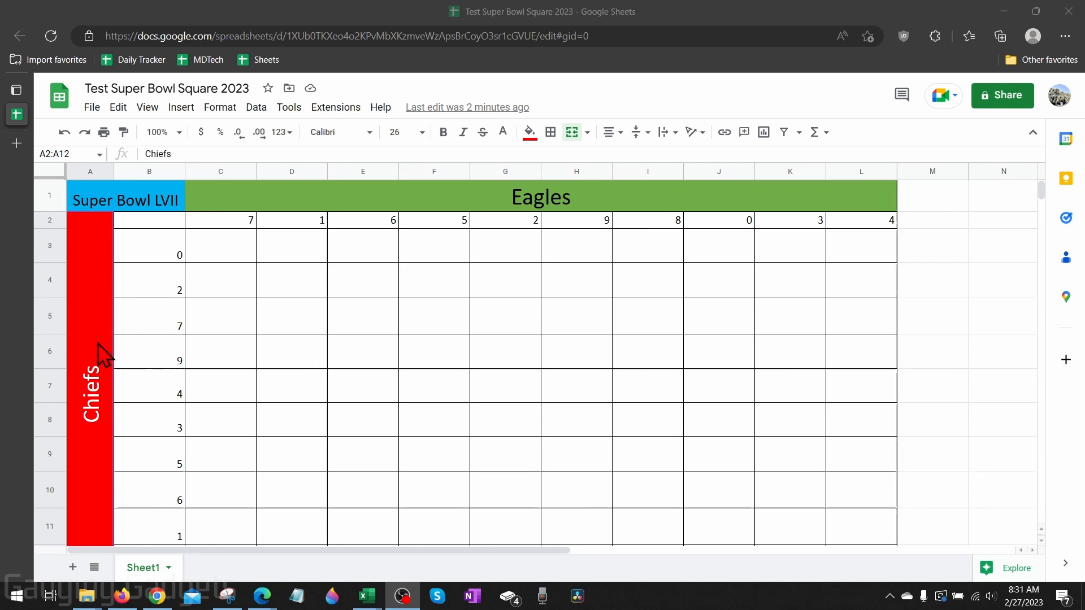
mouse_move(108, 391)
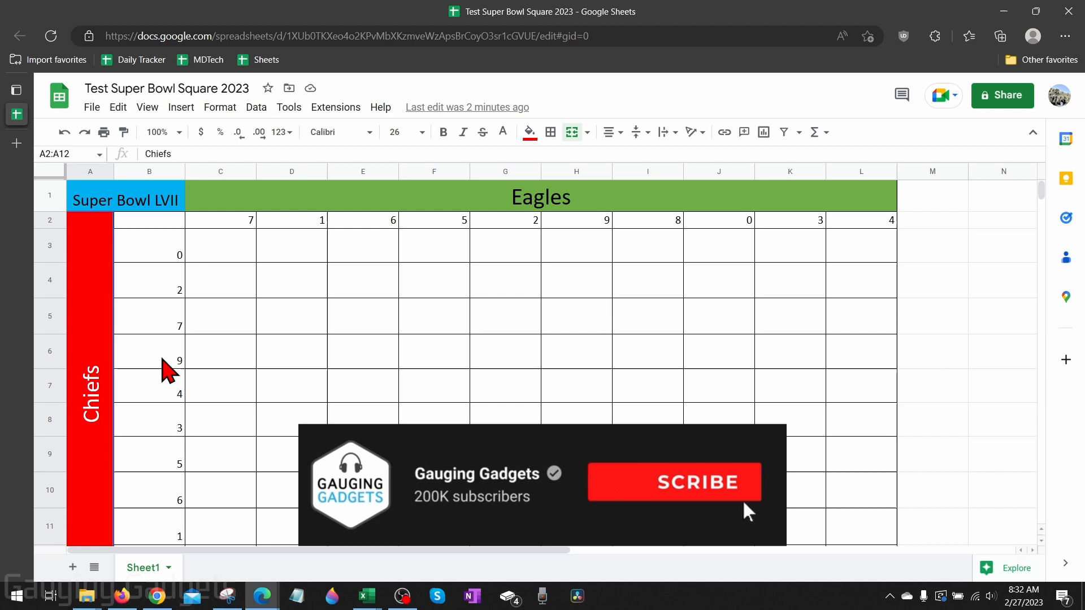
- Click two empty grid squares, then select the merged Chiefs label cell A2:A12
left_click(504, 315)
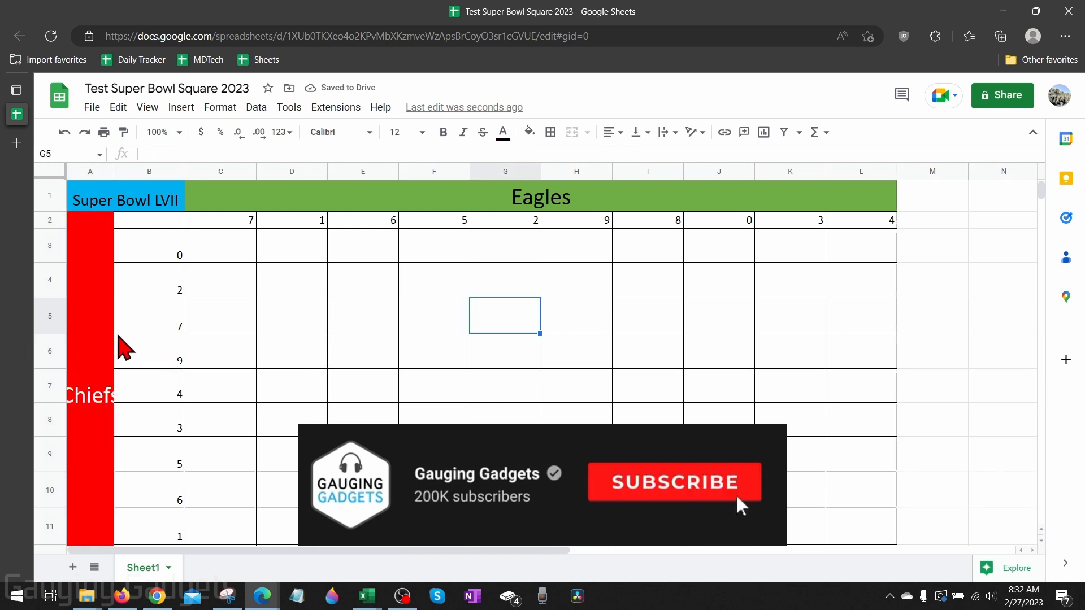
left_click(290, 351)
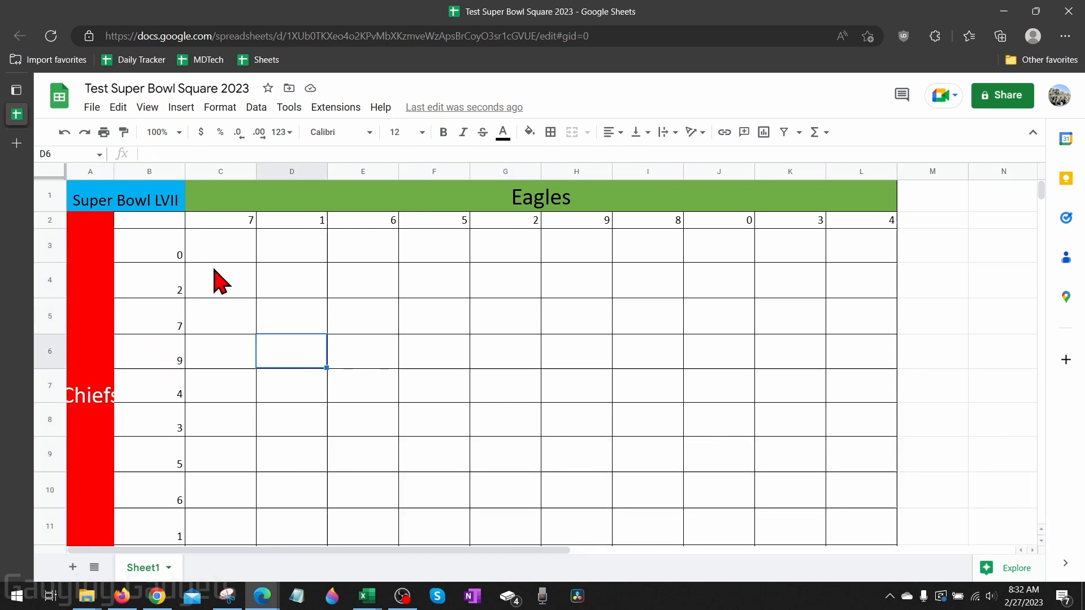
mouse_move(93, 346)
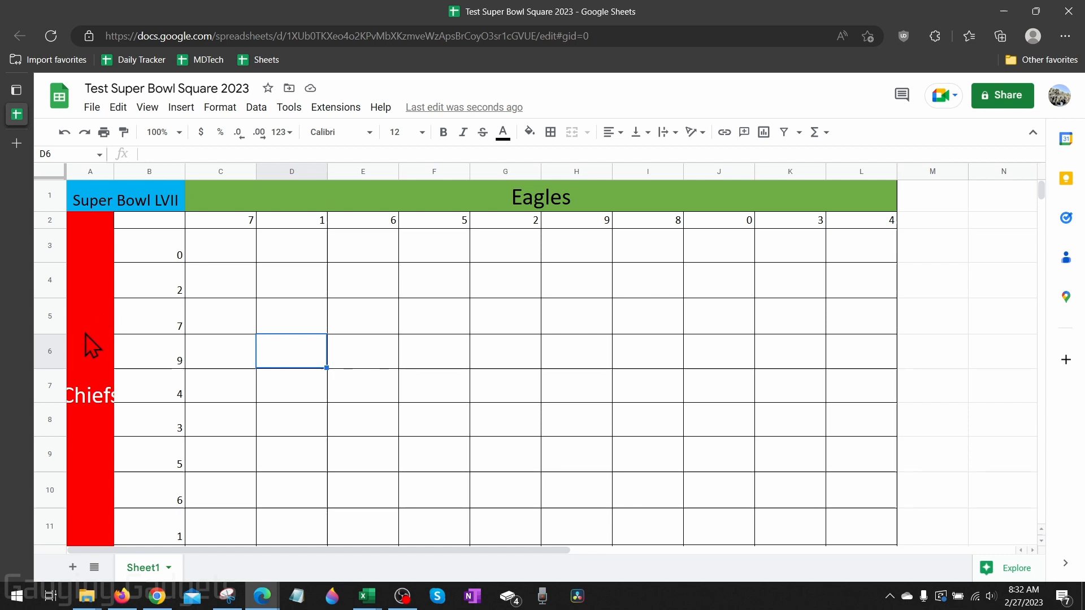
left_click(89, 367)
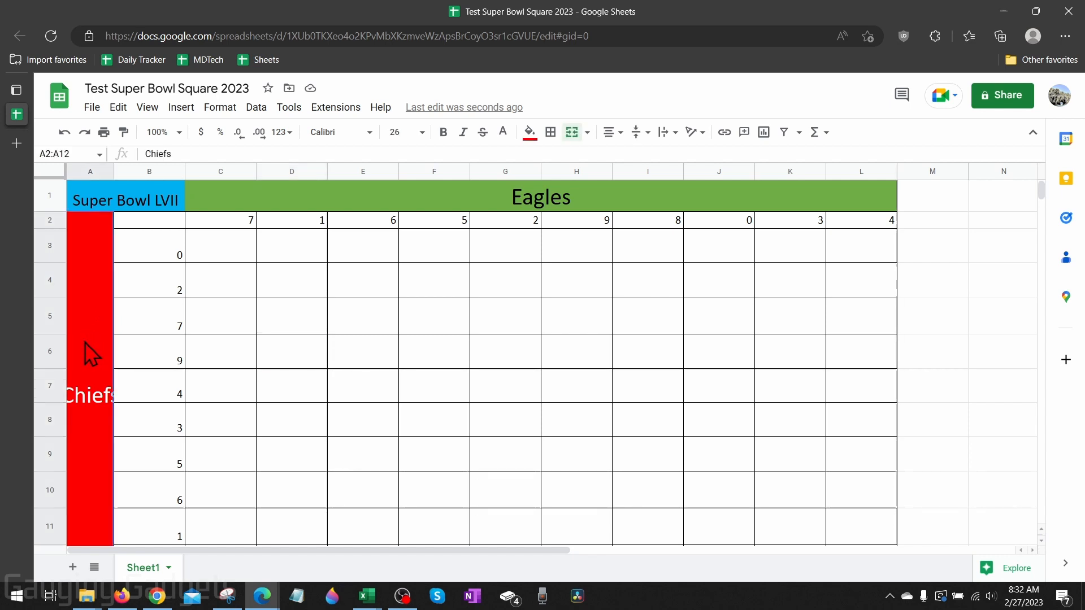
mouse_move(87, 339)
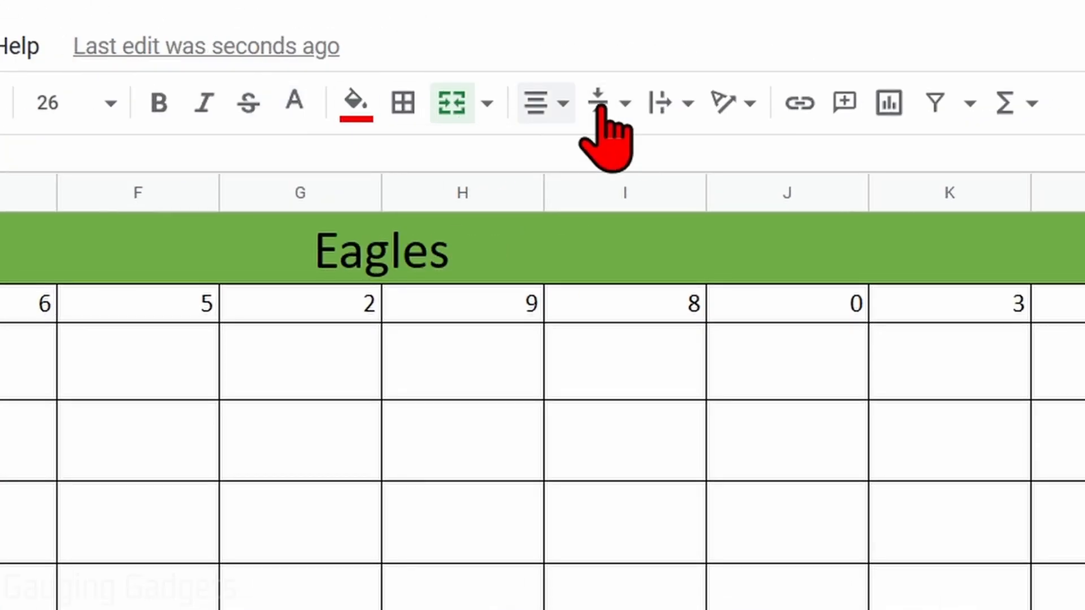
mouse_move(724, 102)
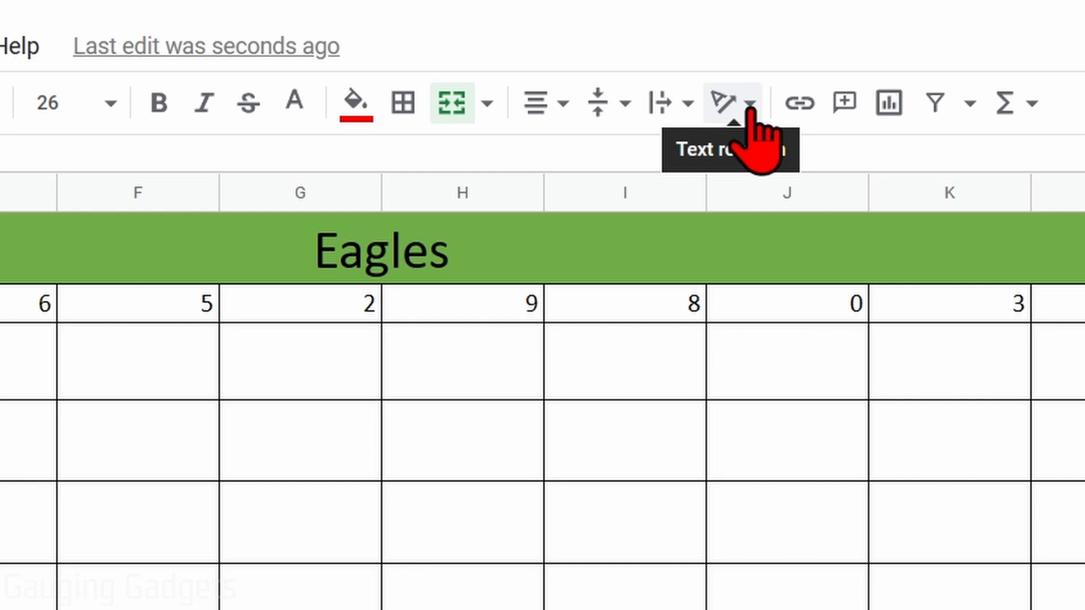
- Try Tilt up and Tilt down on the Chiefs label, then settle on Stack vertically
left_click(751, 102)
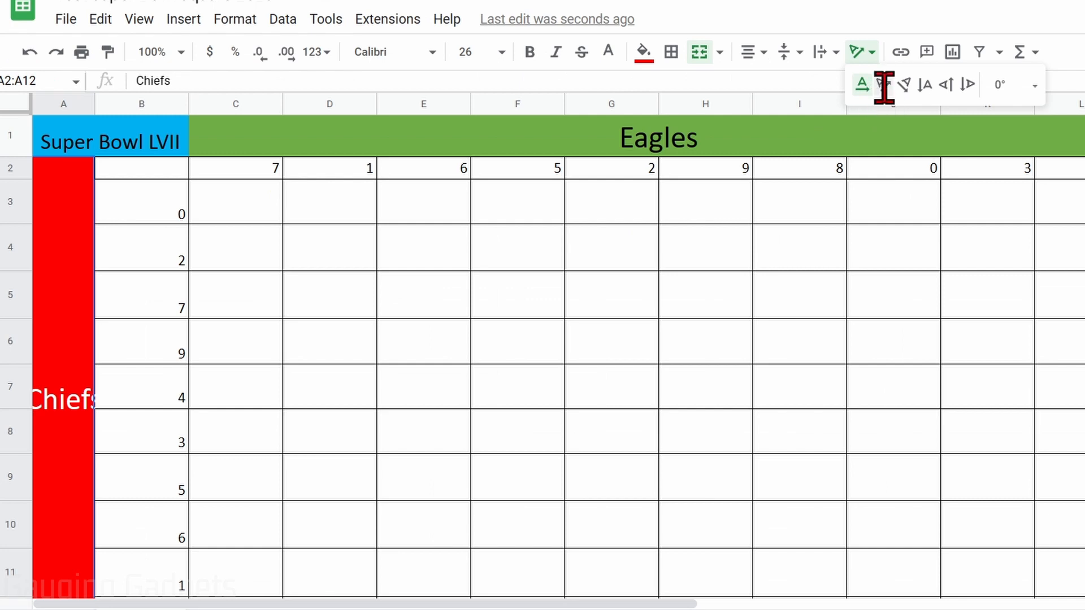
left_click(883, 84)
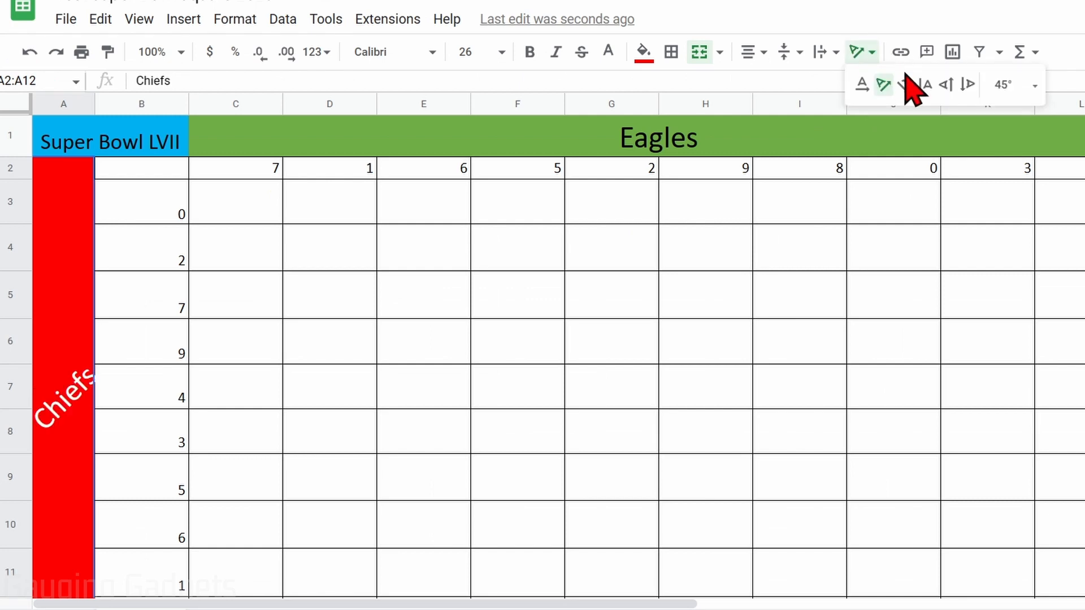
left_click(900, 84)
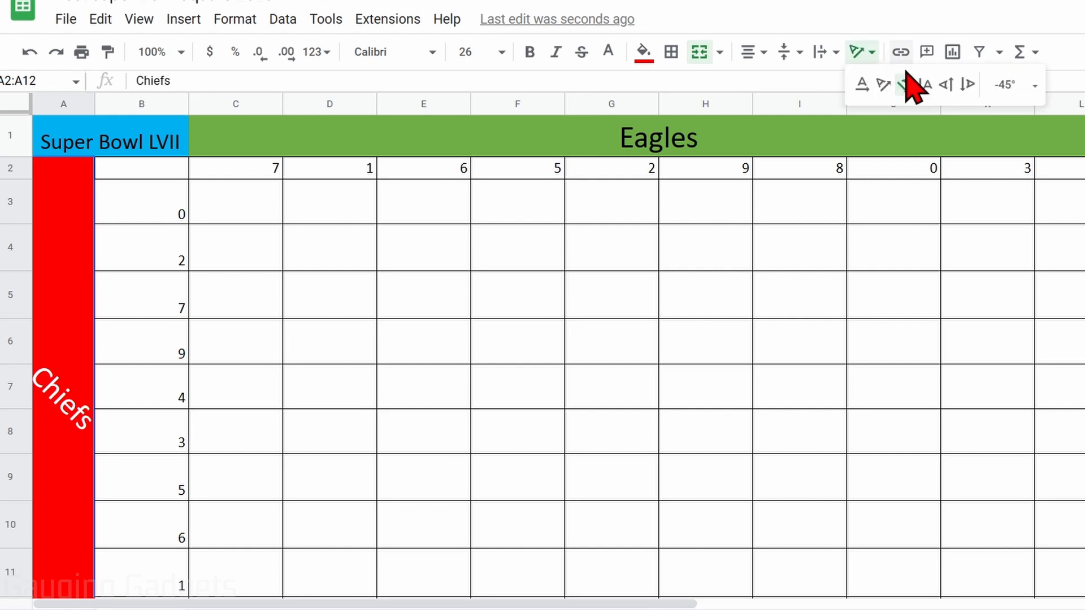
left_click(926, 84)
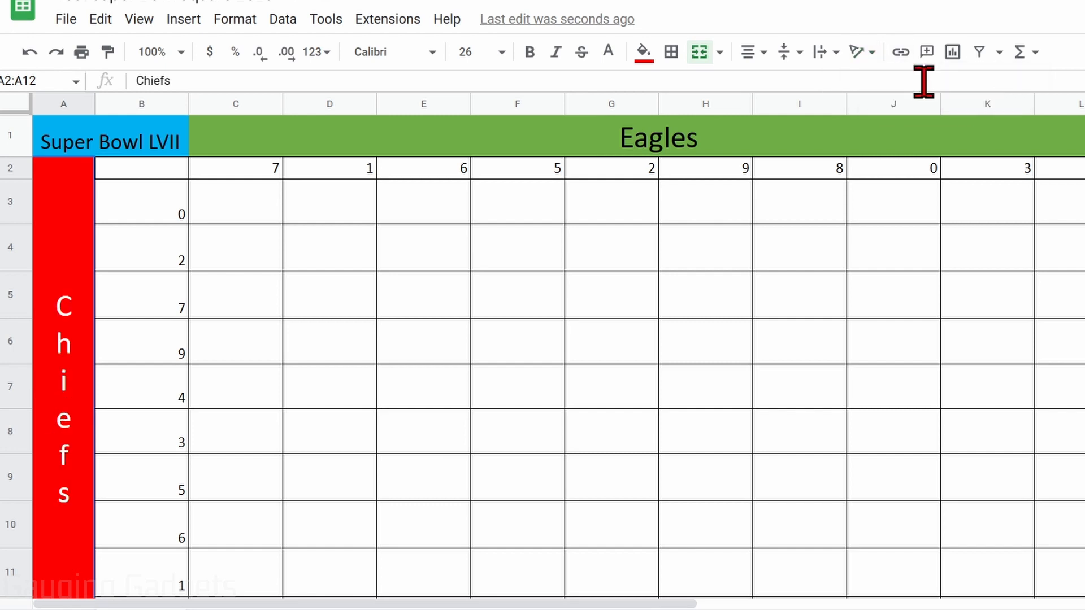
mouse_move(100, 329)
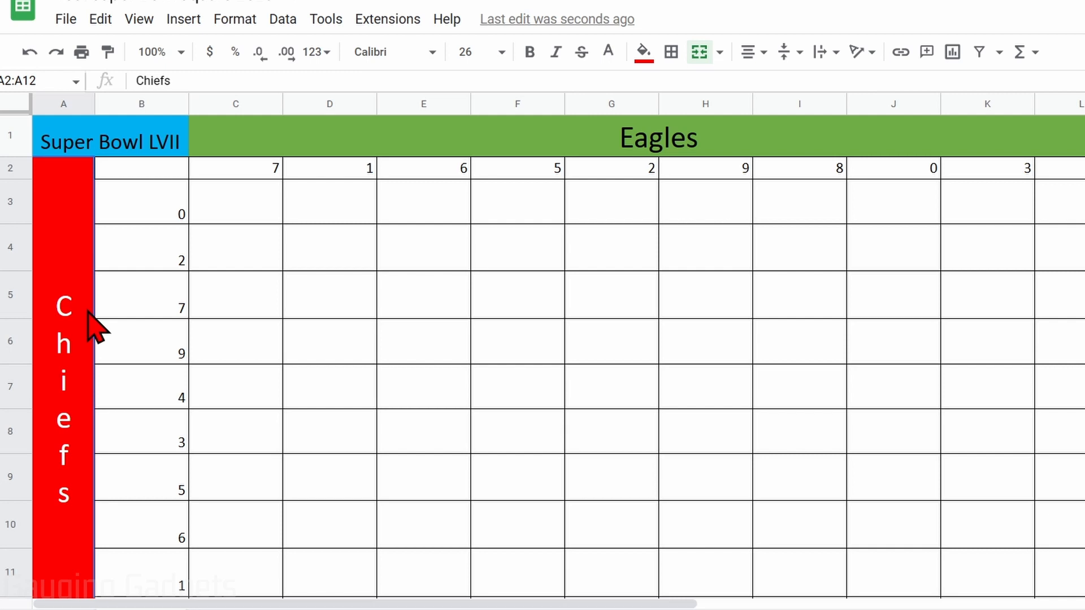
mouse_move(861, 52)
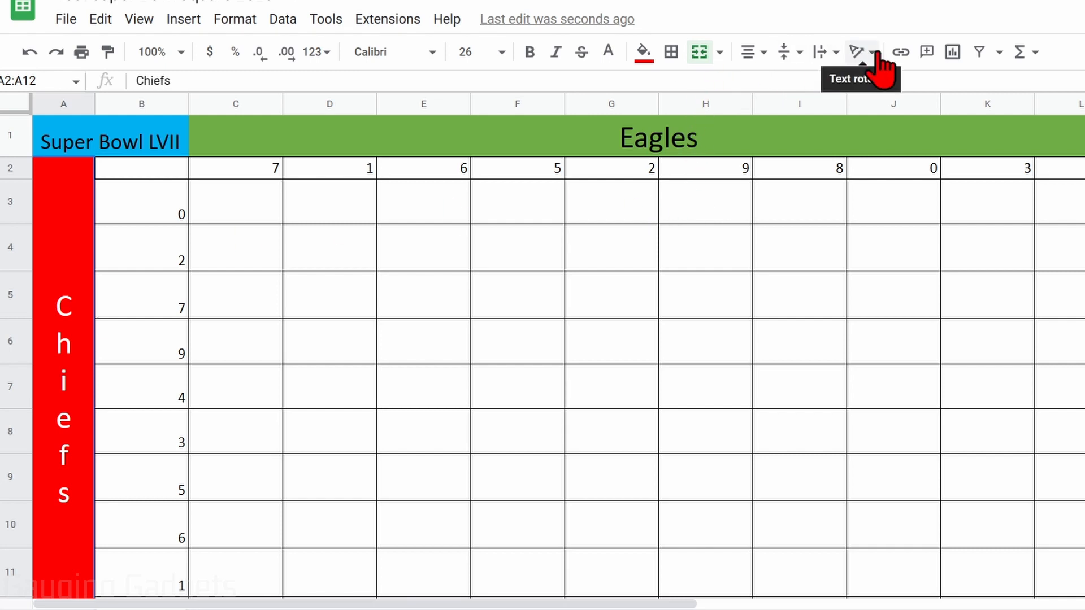
- Rotate the Chiefs label up then down 90°, then reach the custom angle options
left_click(861, 52)
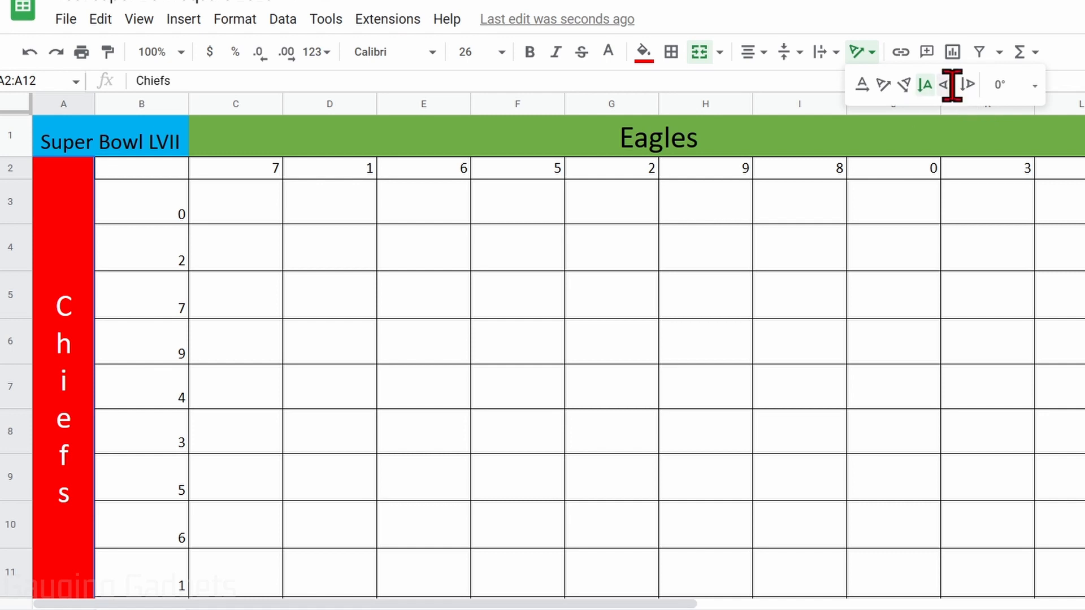
left_click(946, 84)
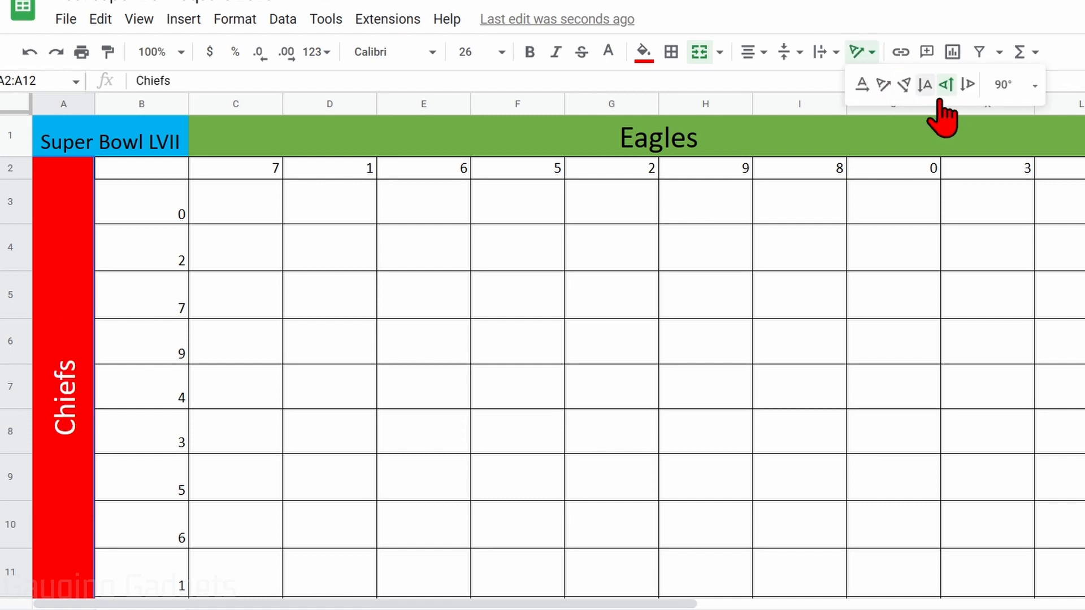
left_click(946, 84)
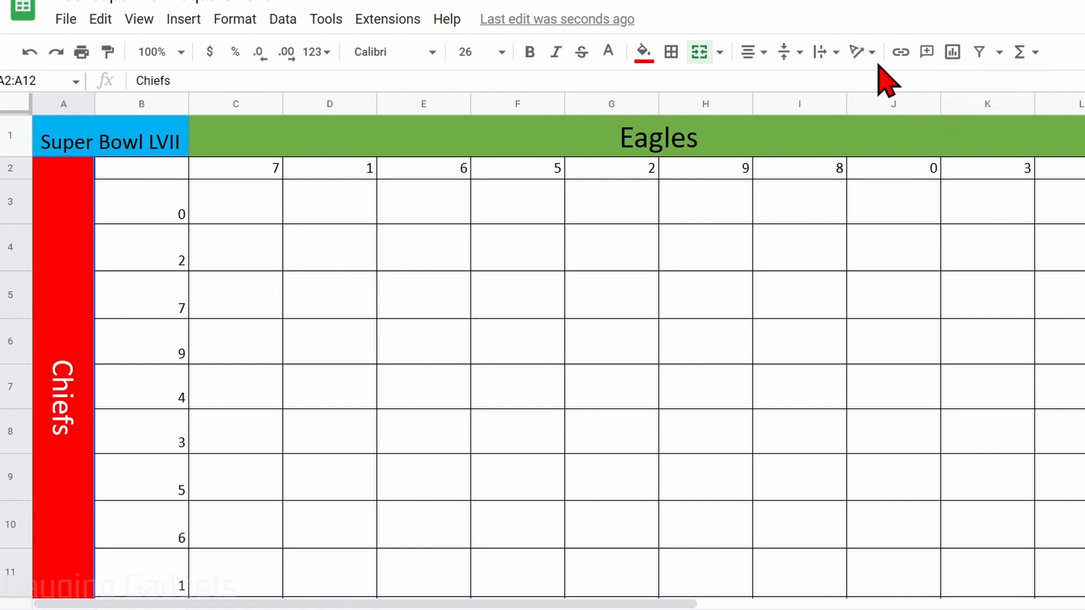
left_click(858, 52)
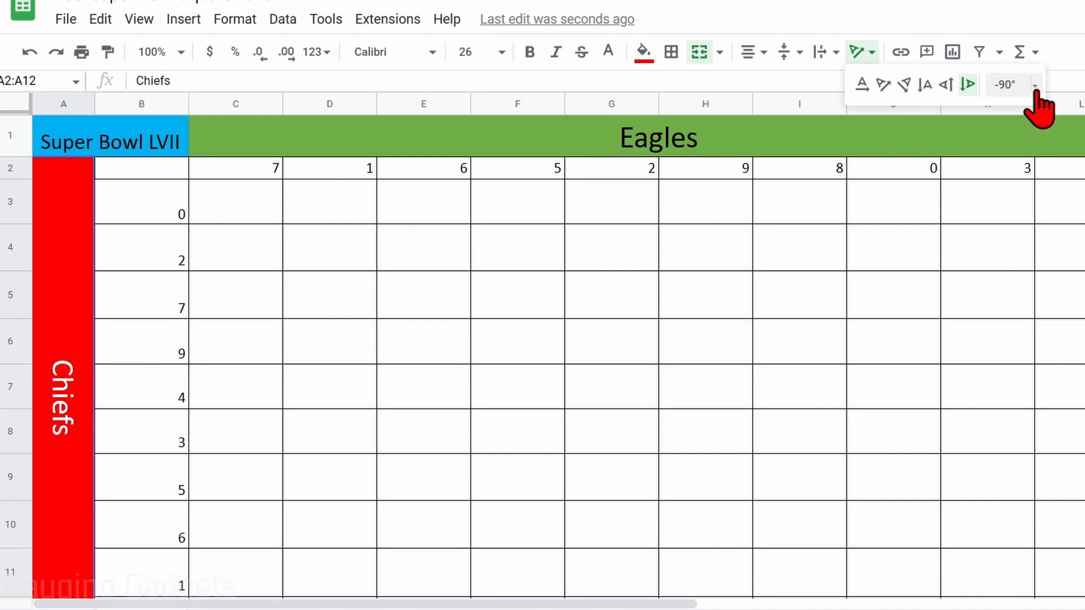
left_click(1008, 85)
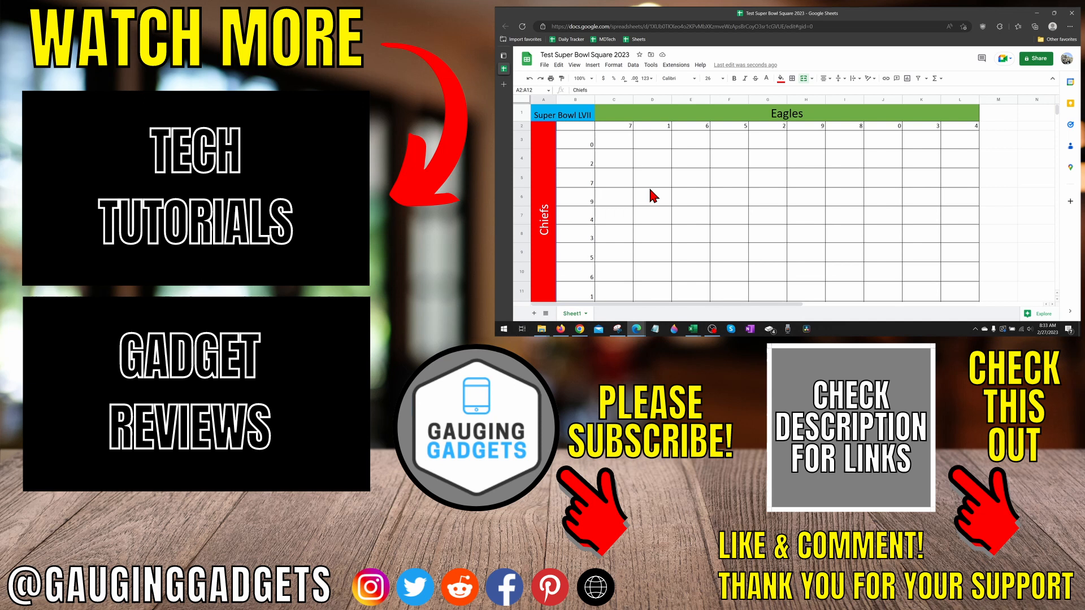
mouse_move(631, 198)
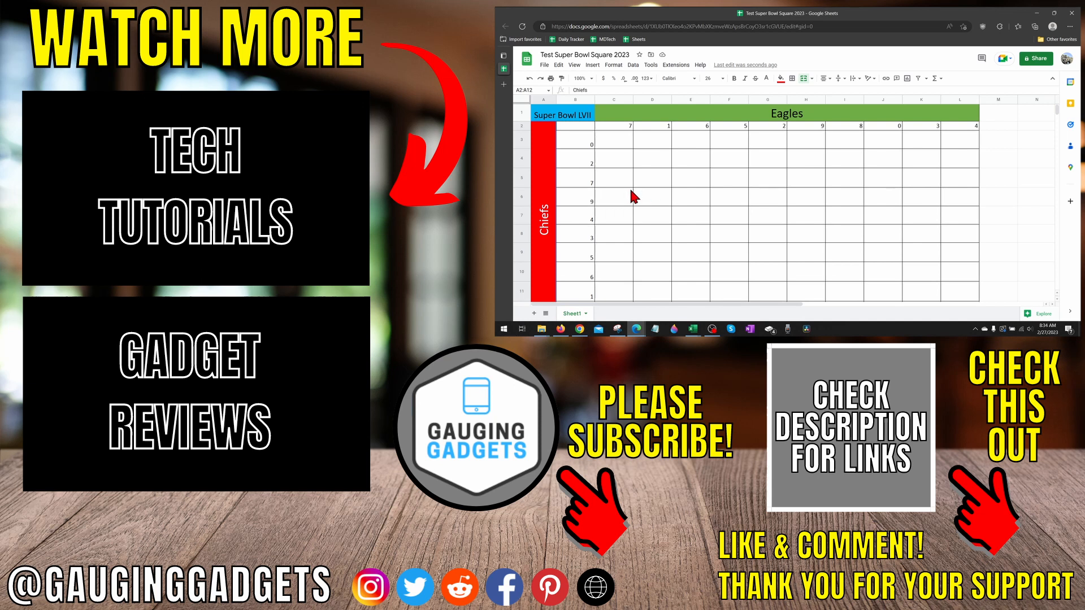